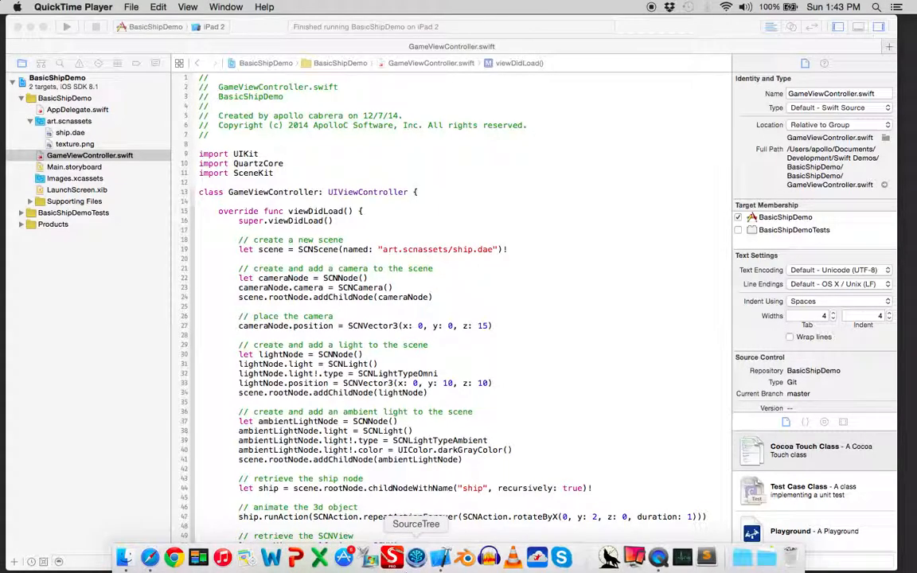
mouse_move(465, 557)
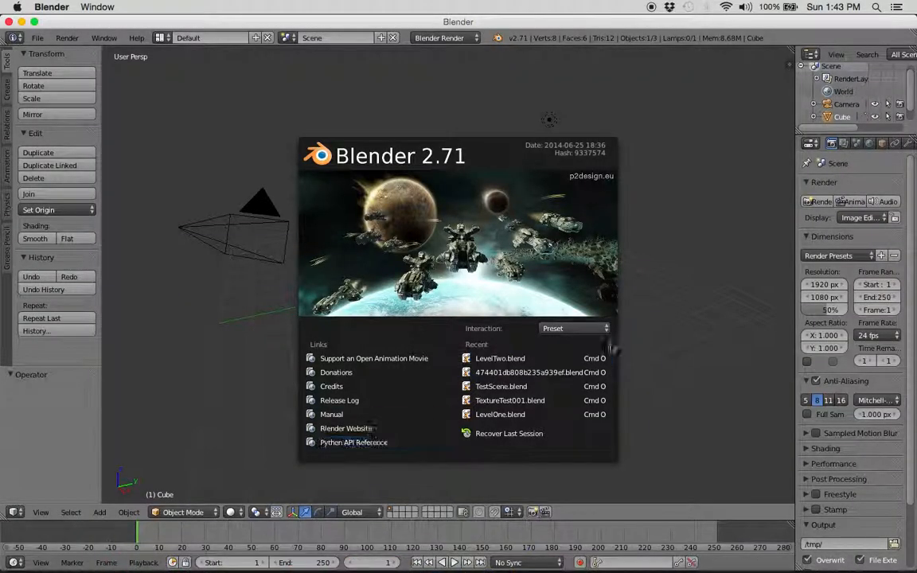
mouse_move(669, 298)
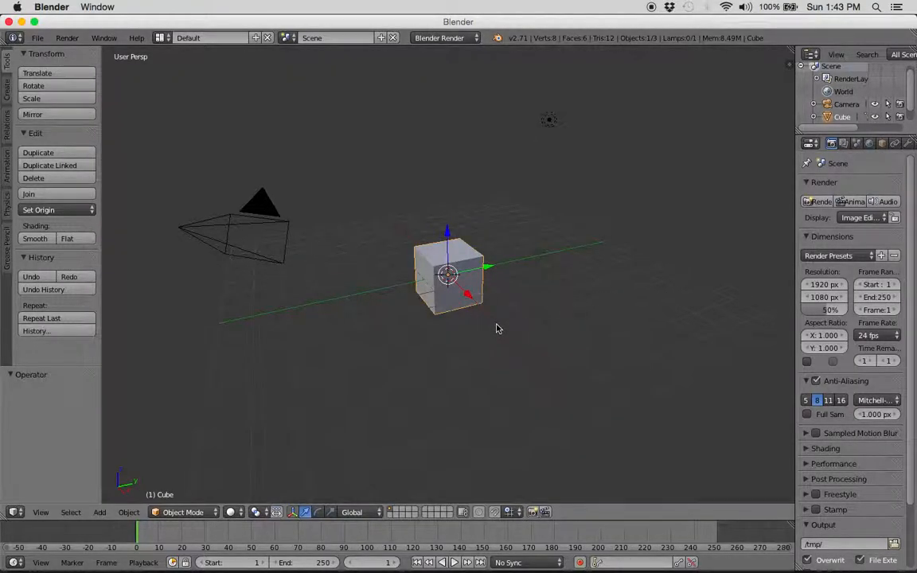
mouse_move(512, 315)
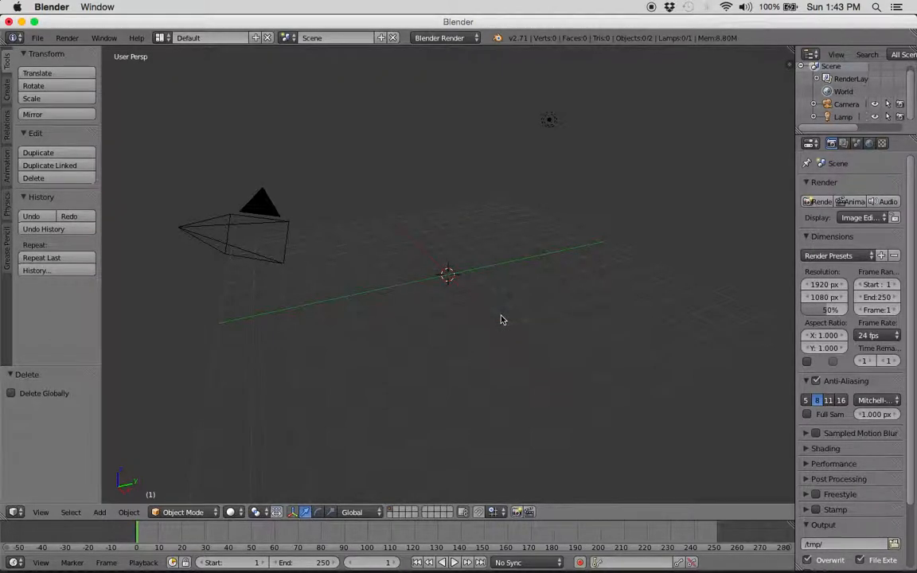
mouse_move(469, 340)
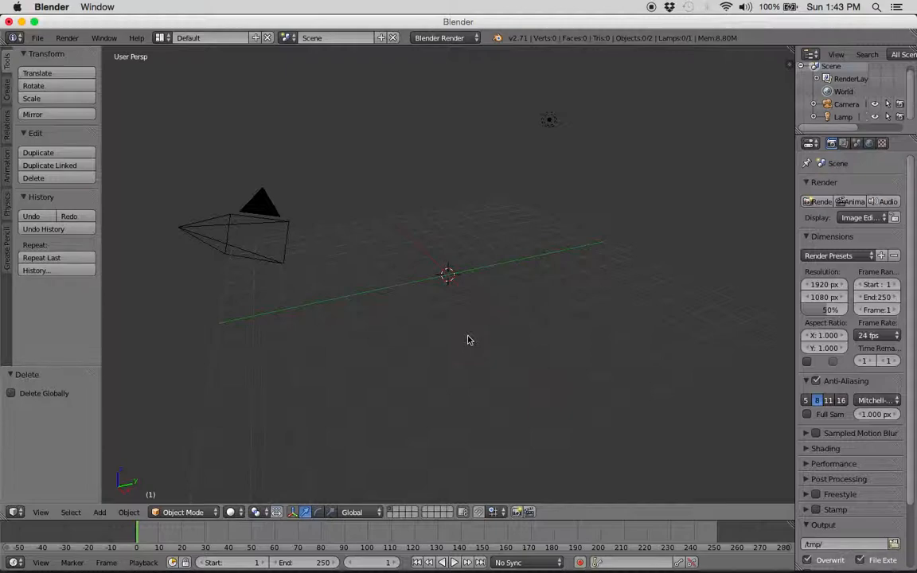
mouse_move(472, 344)
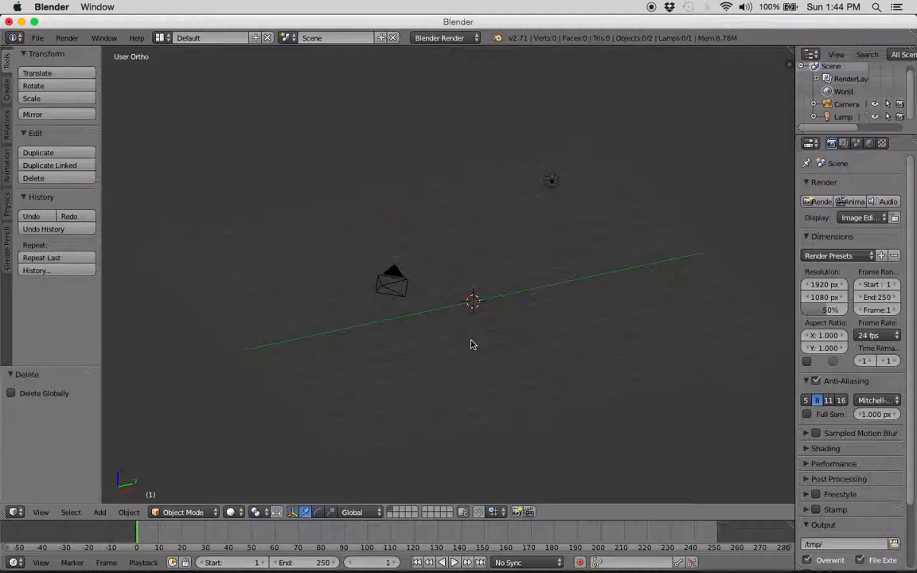
Switch to front view and open the Add > Mesh primitives list
key("1")
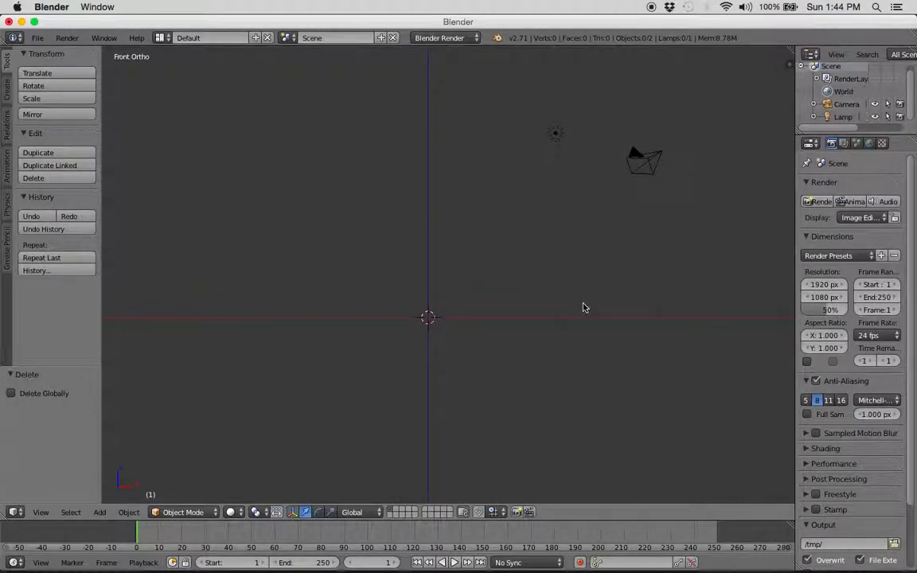
left_click(100, 512)
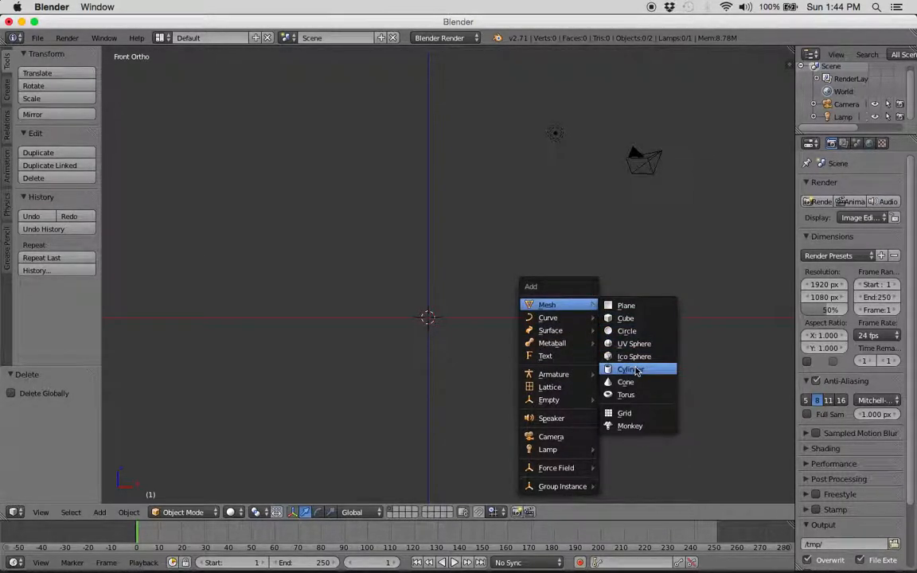
Add a cylinder at the scene centre and scale it to about 1.8 on Z
left_click(629, 369)
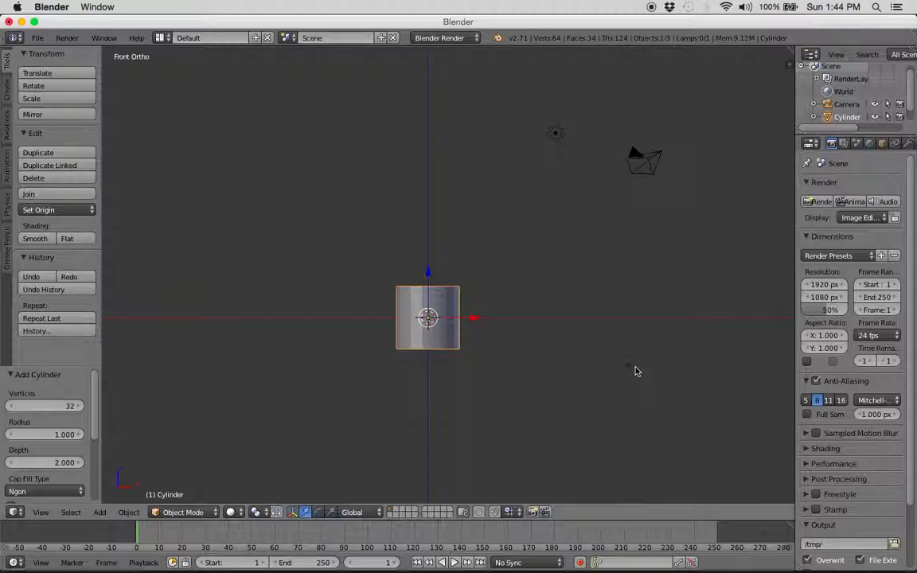
key("s")
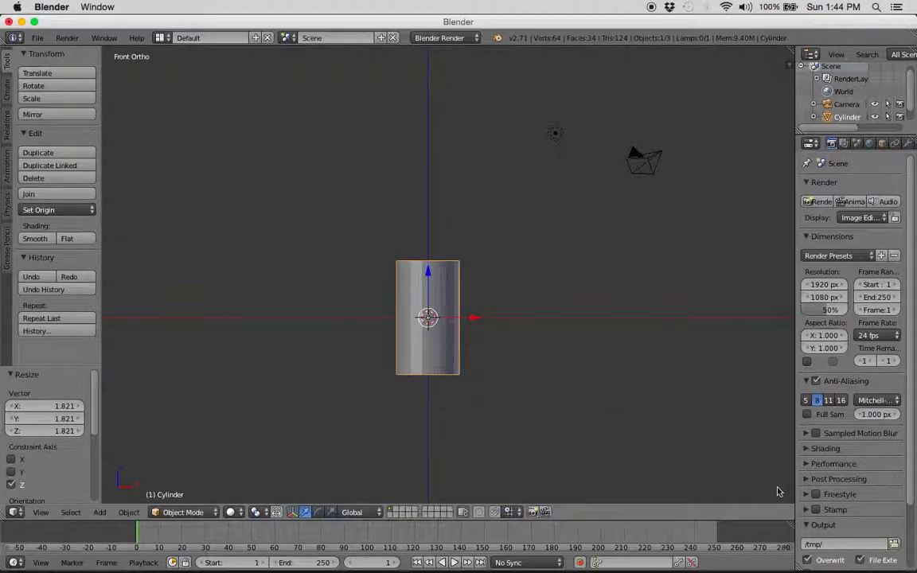
key("7")
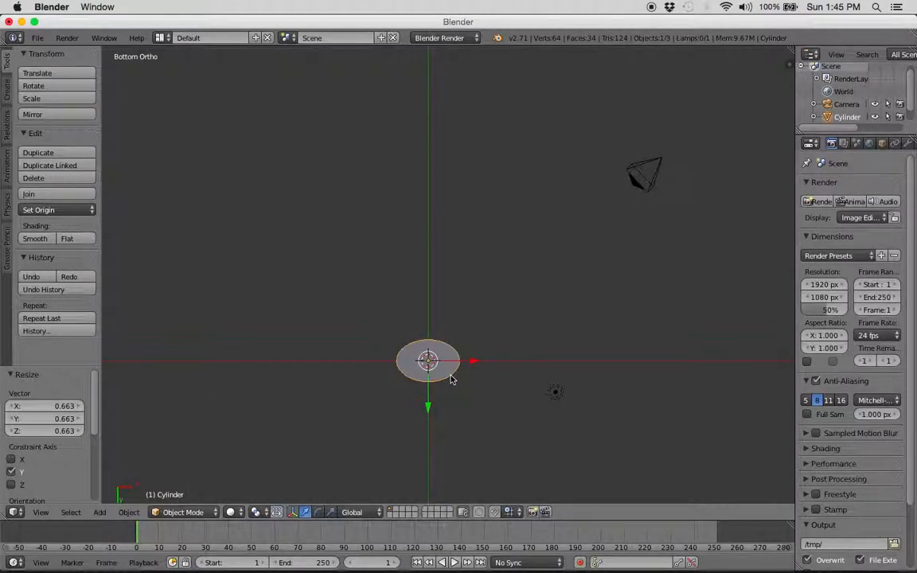
Scale the cylinder to 0.663 on Y and enlarge its bottom ring by 1.25
key("Tab")
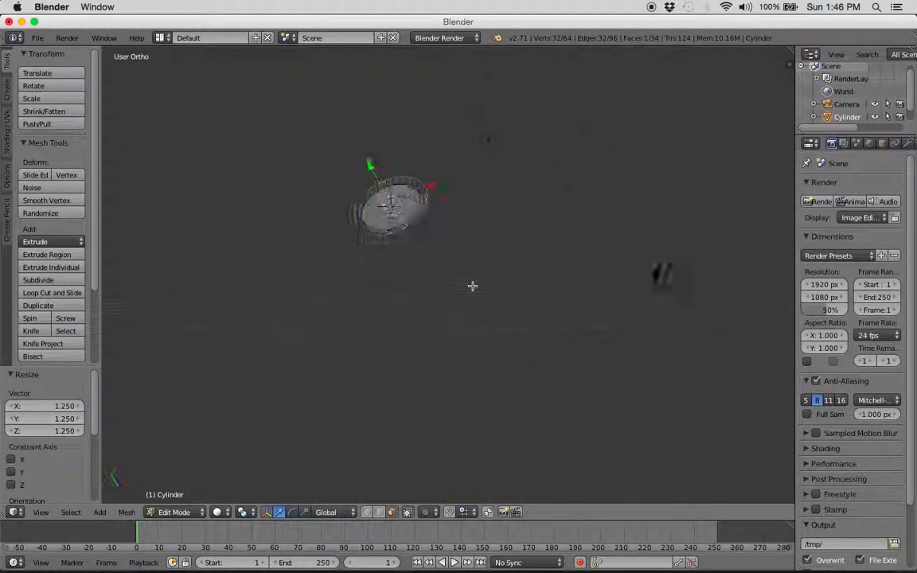
key("1")
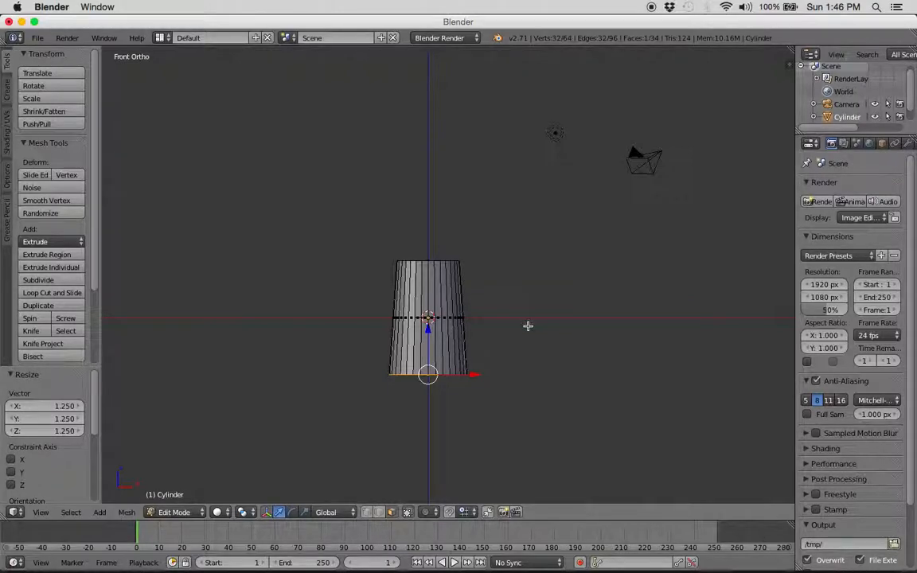
mouse_move(521, 355)
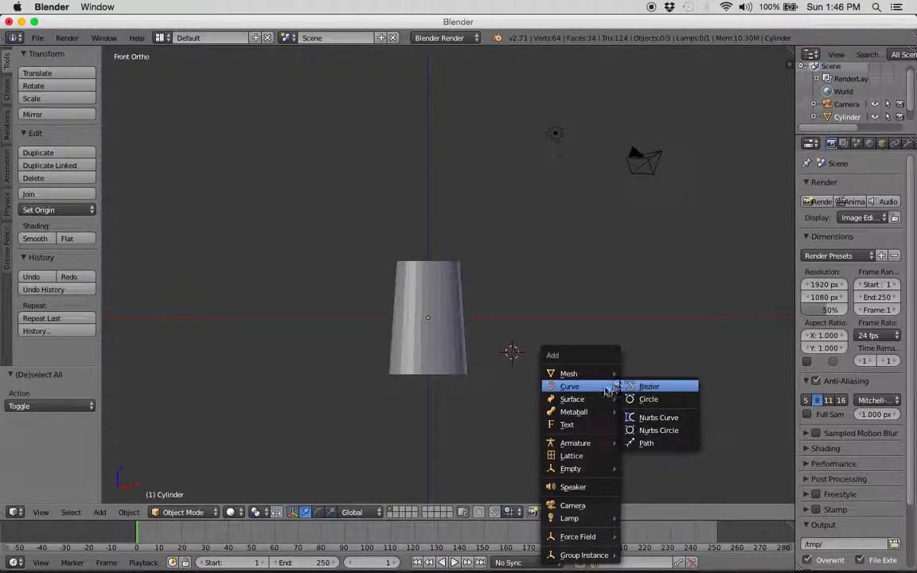
mouse_move(568, 374)
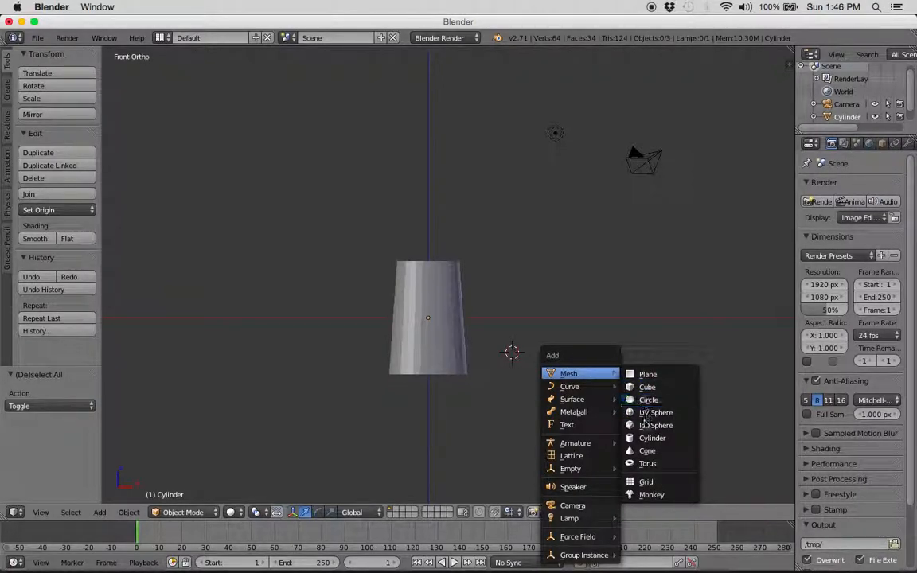
Add a small second cylinder and move it to the lower right of the hull
left_click(653, 438)
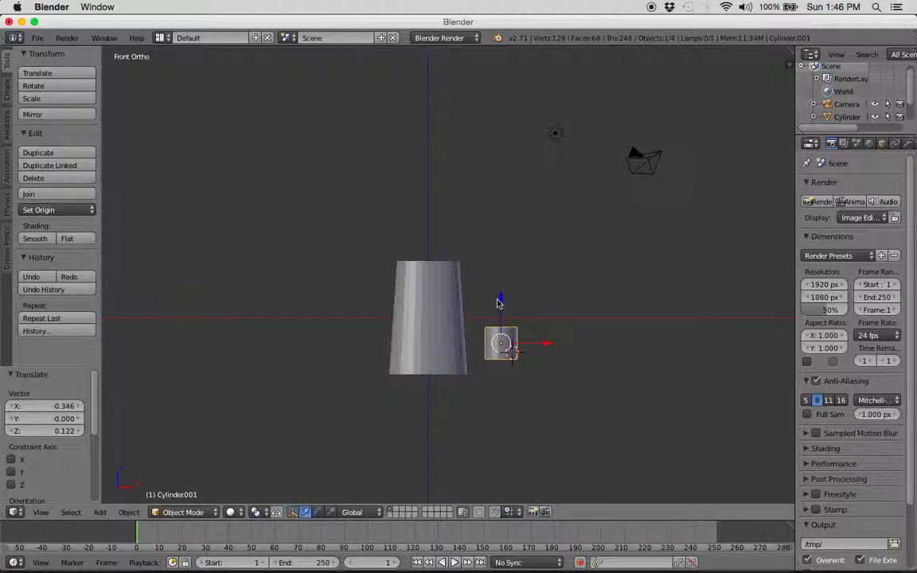
key("7")
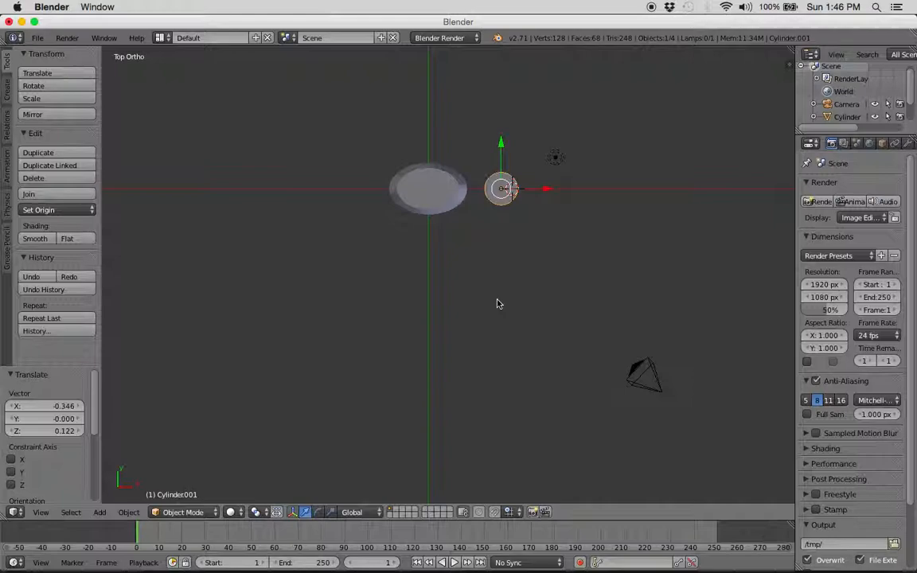
mouse_move(553, 333)
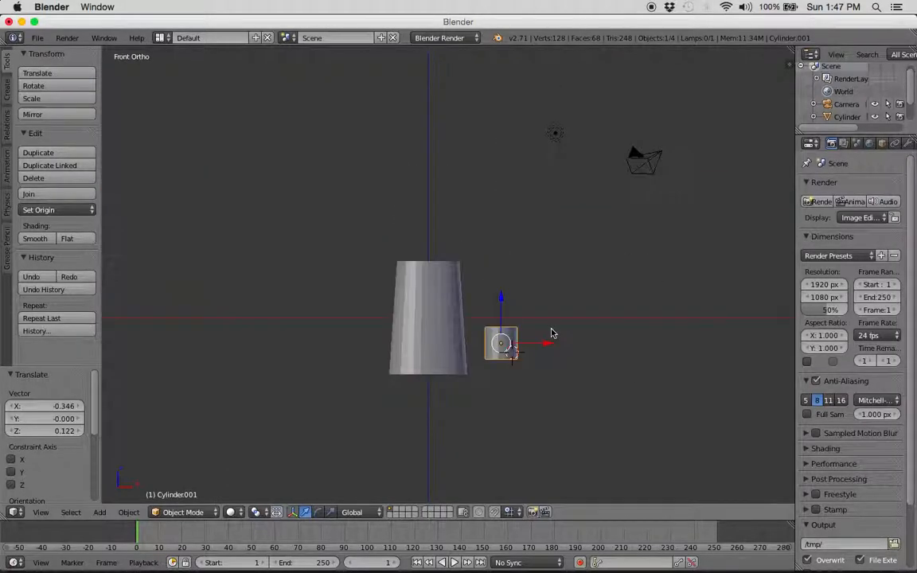
mouse_move(552, 391)
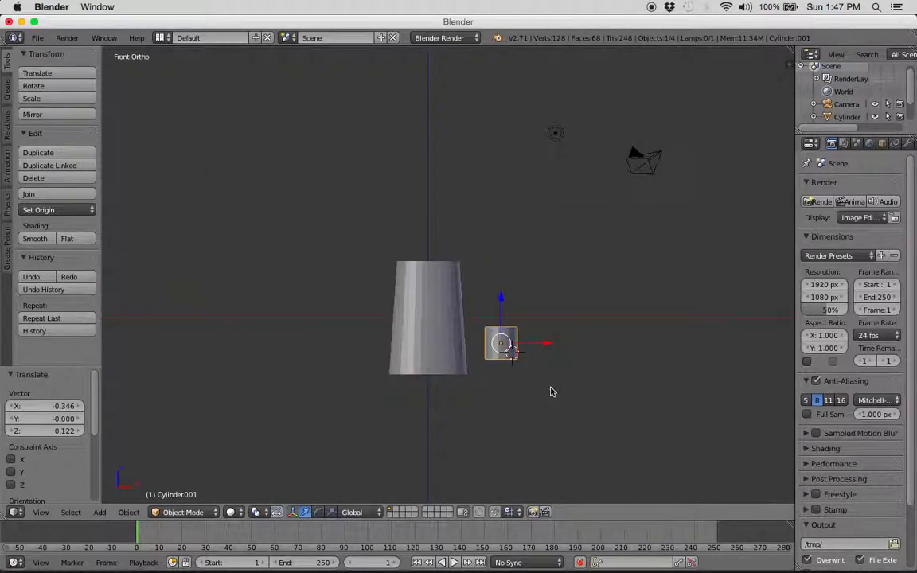
mouse_move(581, 380)
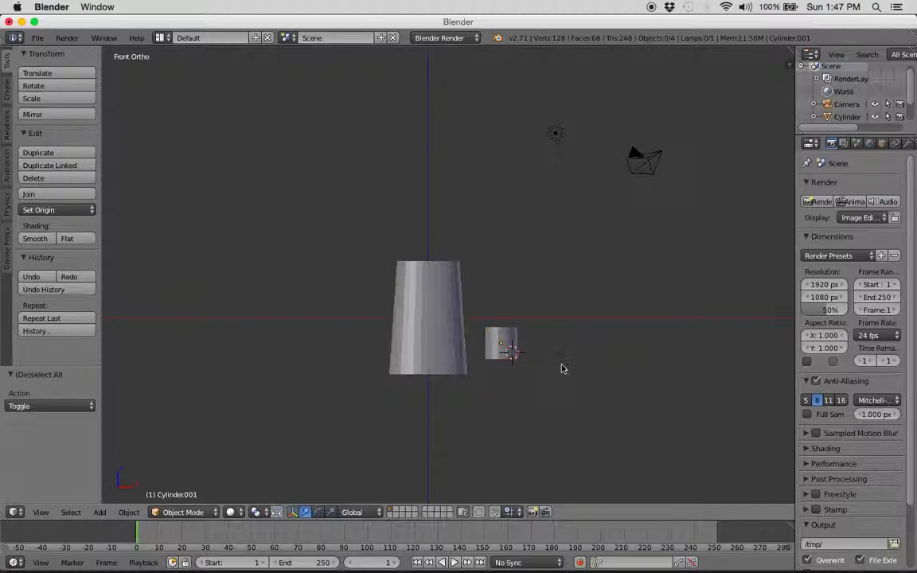
Mirror a copy of the small cylinder to the hull's other side, then show Add > Mesh in front view
left_click(501, 344)
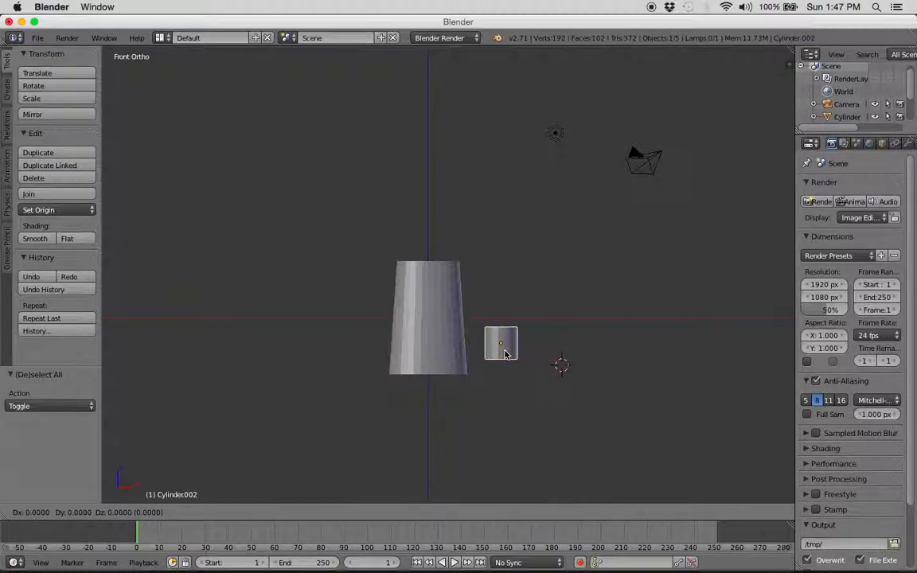
left_click_drag(501, 343, 354, 344)
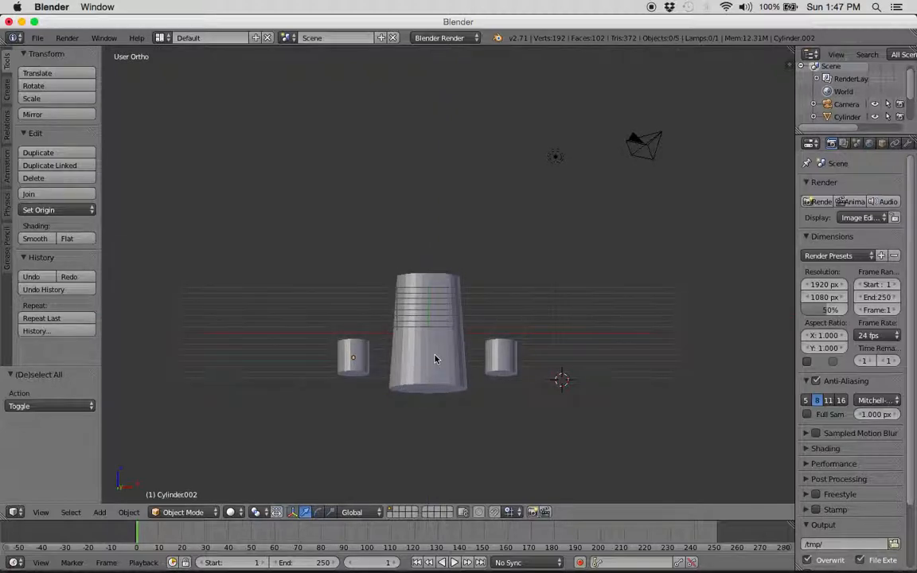
mouse_move(400, 427)
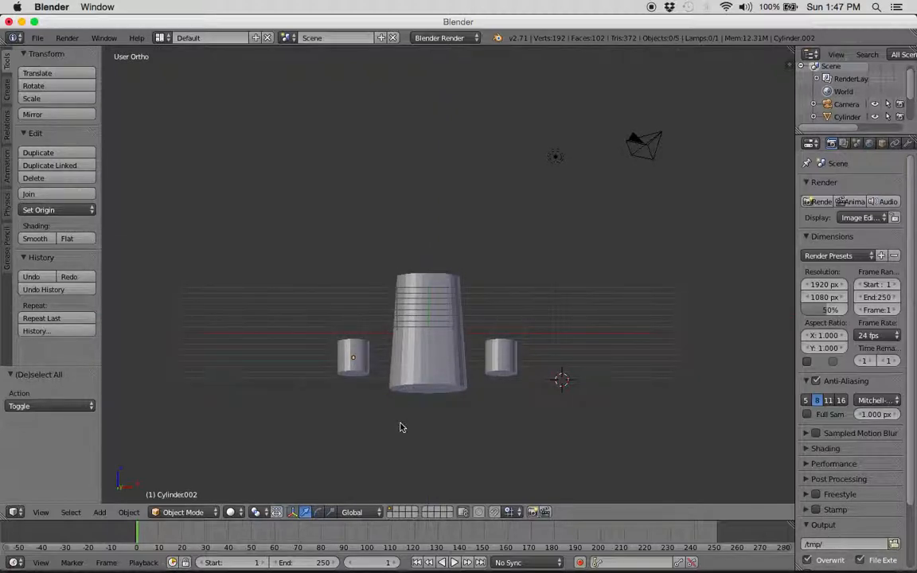
key("1")
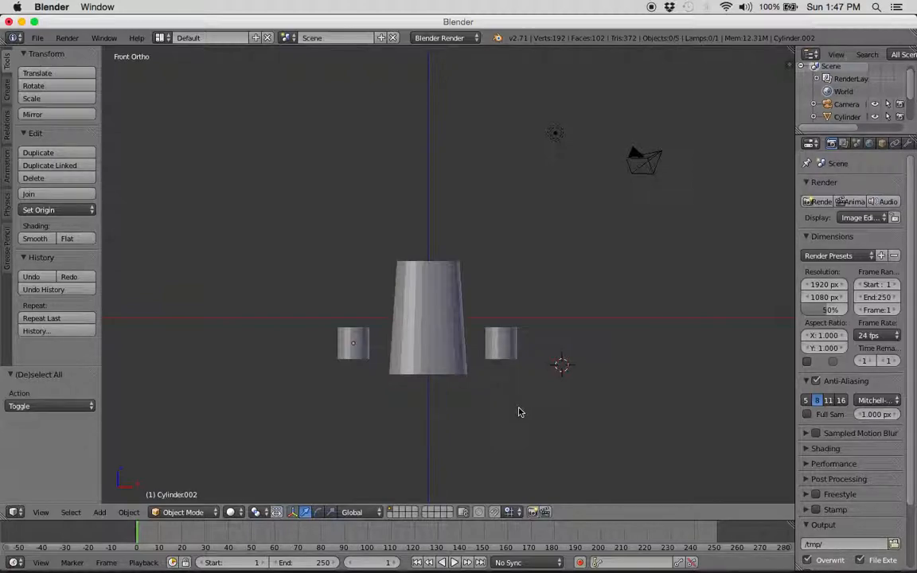
left_click(98, 512)
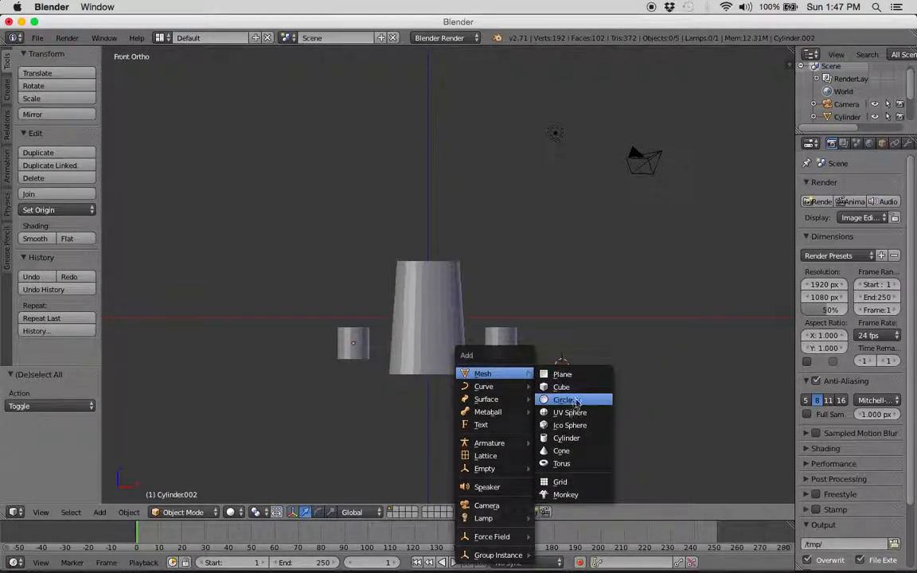
Add a cube, flatten it on Z, narrow it on X, and slide it beside the big cylinder
left_click(562, 387)
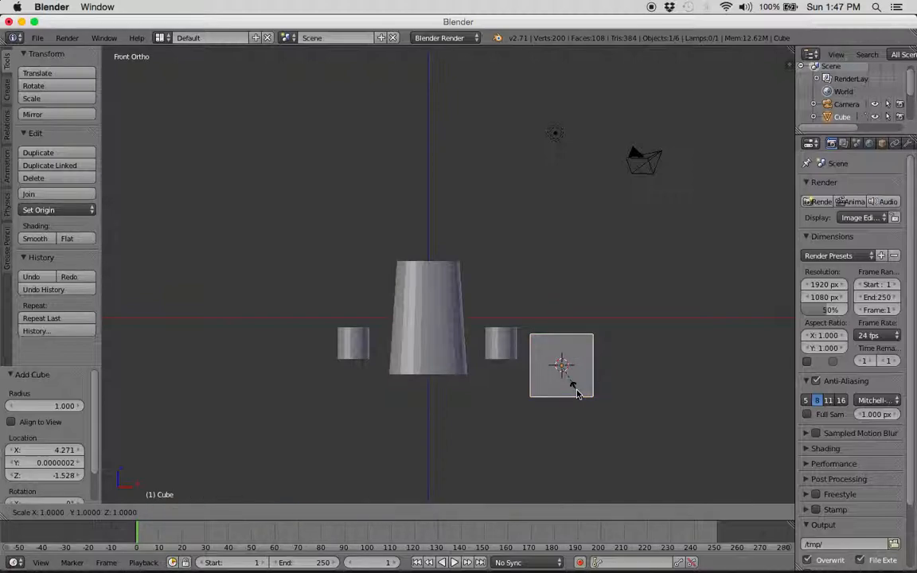
key("z")
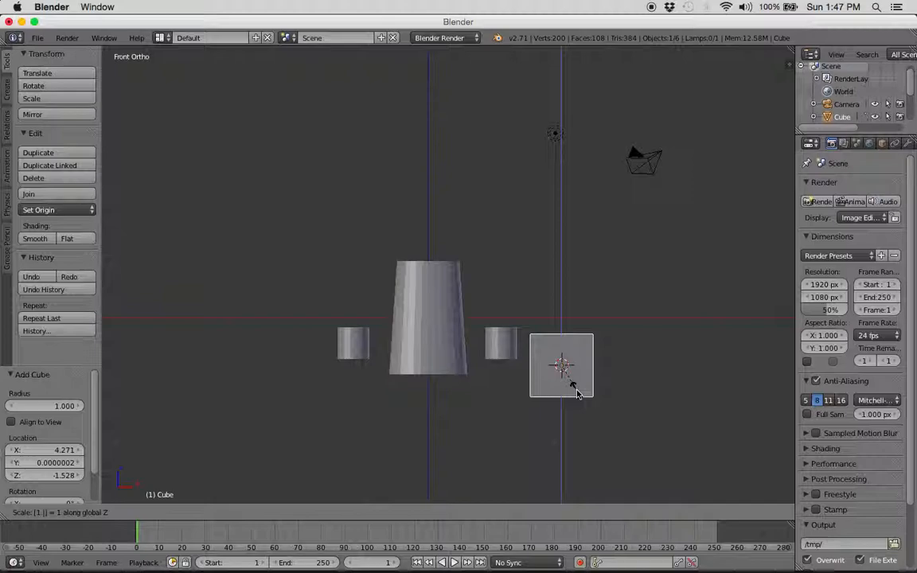
left_click(561, 365)
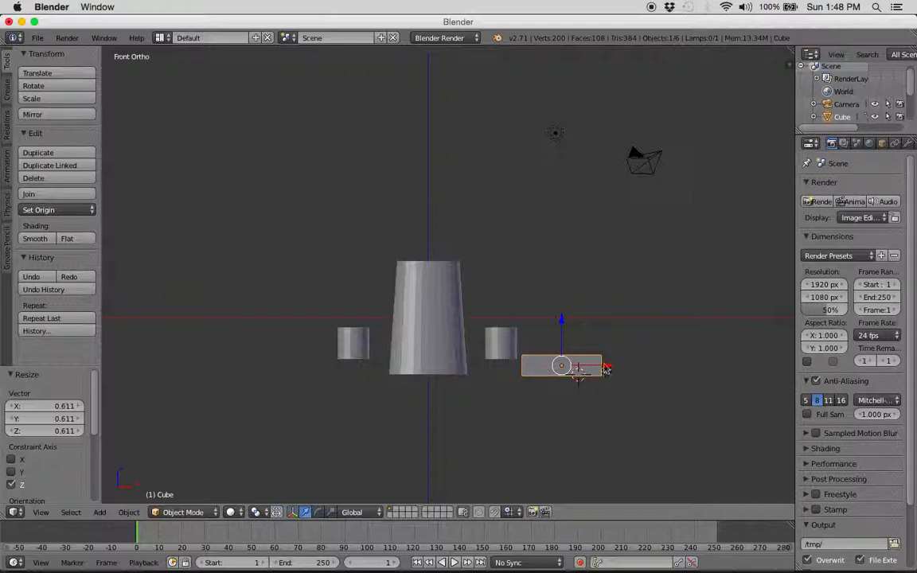
left_click_drag(561, 365, 490, 365)
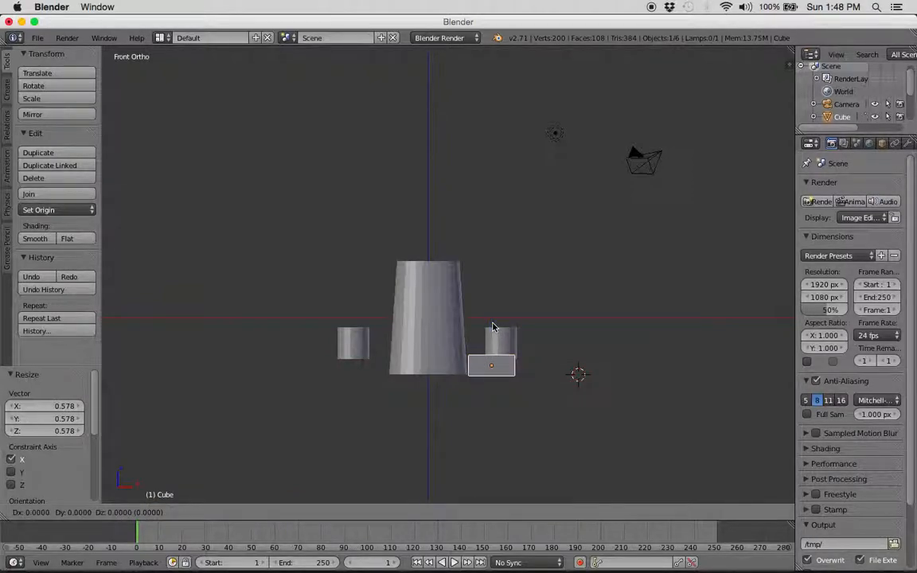
left_click_drag(491, 364, 478, 344)
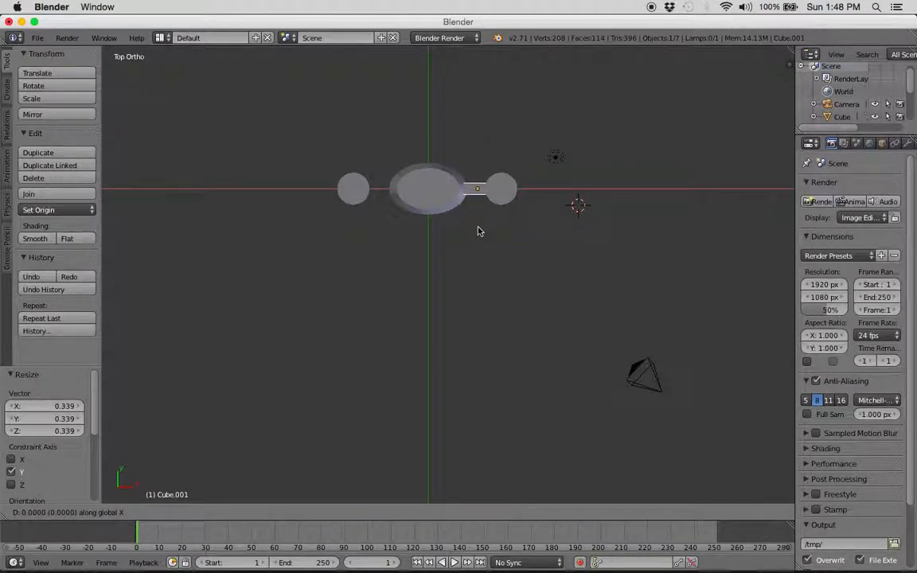
Move the strut copy to join the left cylinder, then bring up File > Save As
left_click_drag(478, 230, 386, 215)
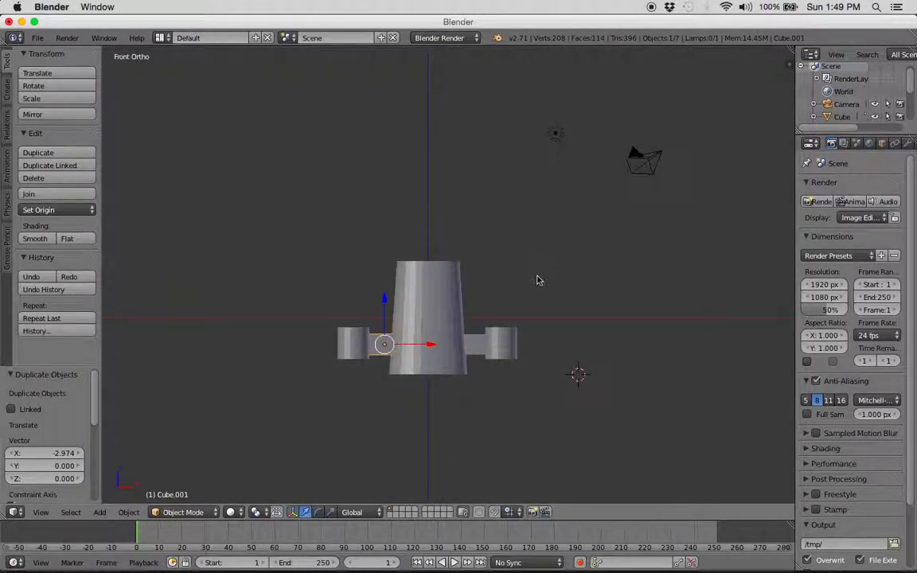
mouse_move(521, 290)
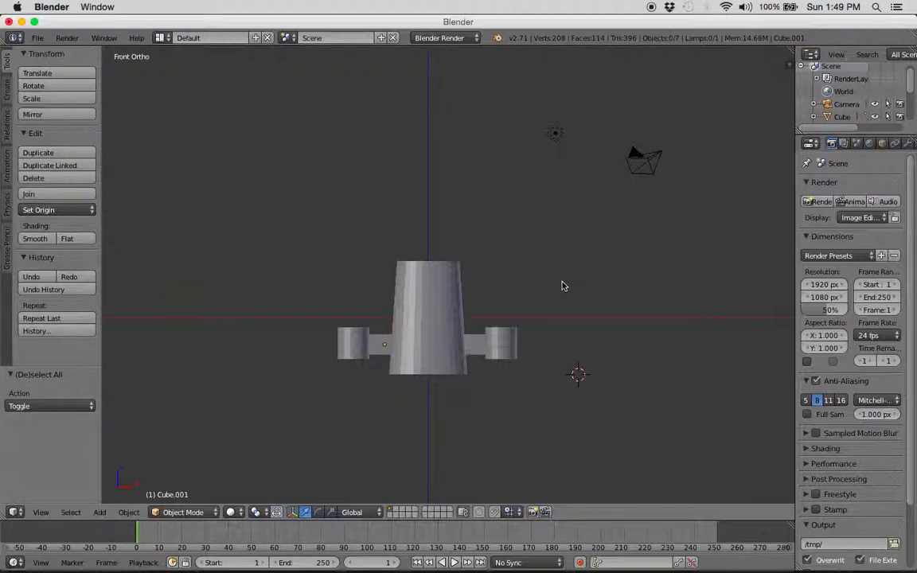
left_click_drag(561, 286, 514, 361)
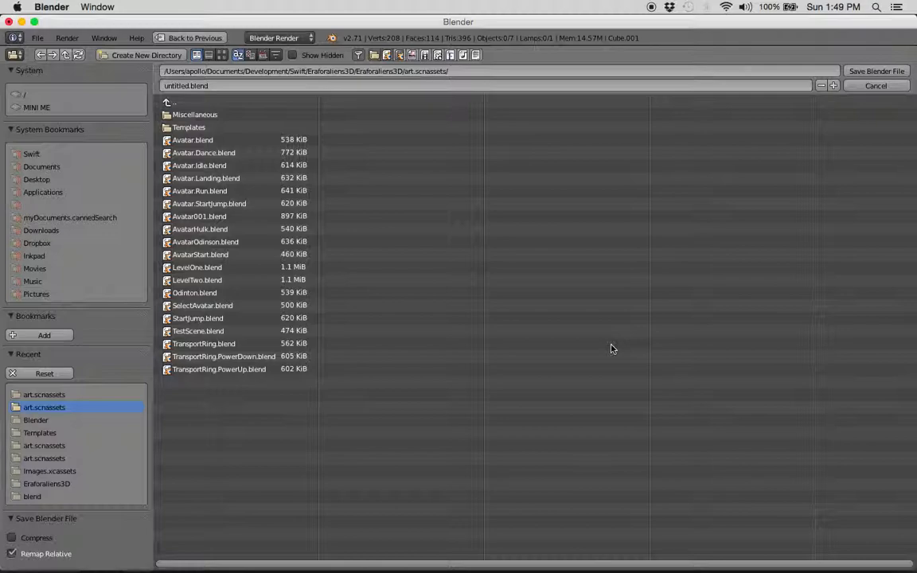
Browse to Documents/Development/Swift Demos/BasicShipDemo/BasicShipDemo/art.scnassets and name the file 'BasicShip'
left_click(290, 86)
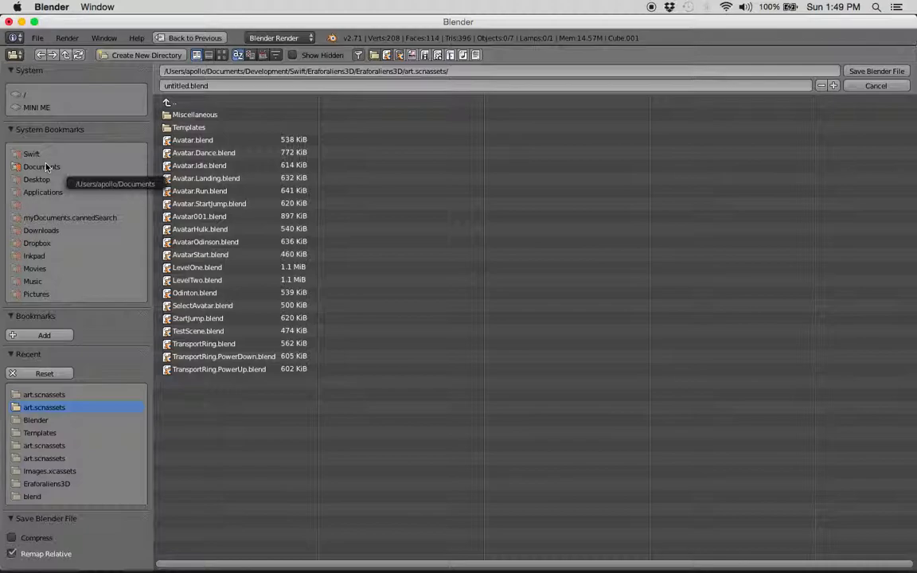
left_click(41, 166)
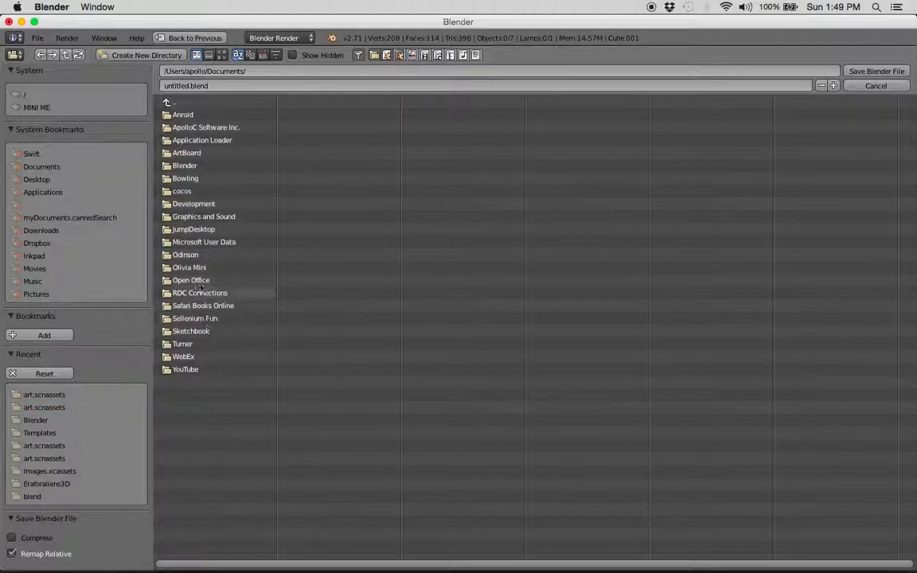
double_click(194, 204)
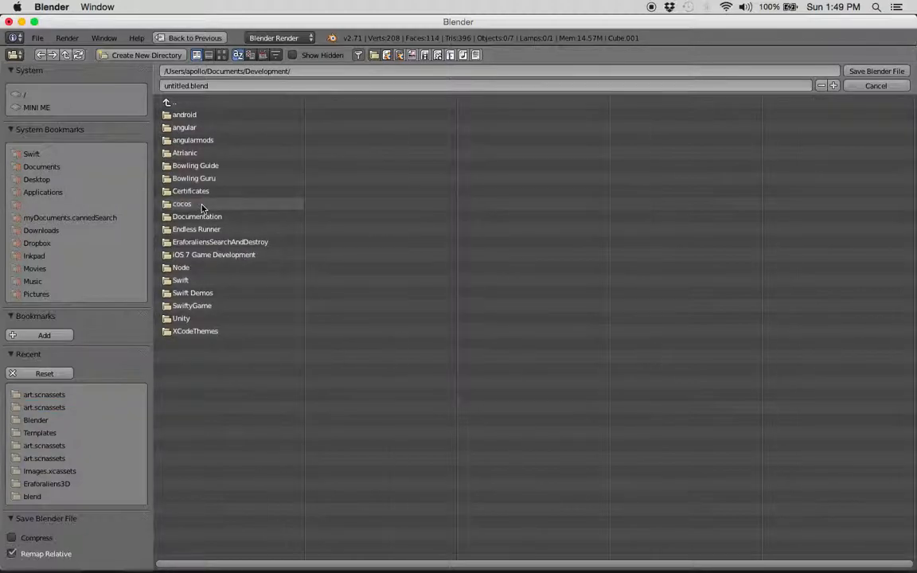
mouse_move(196, 216)
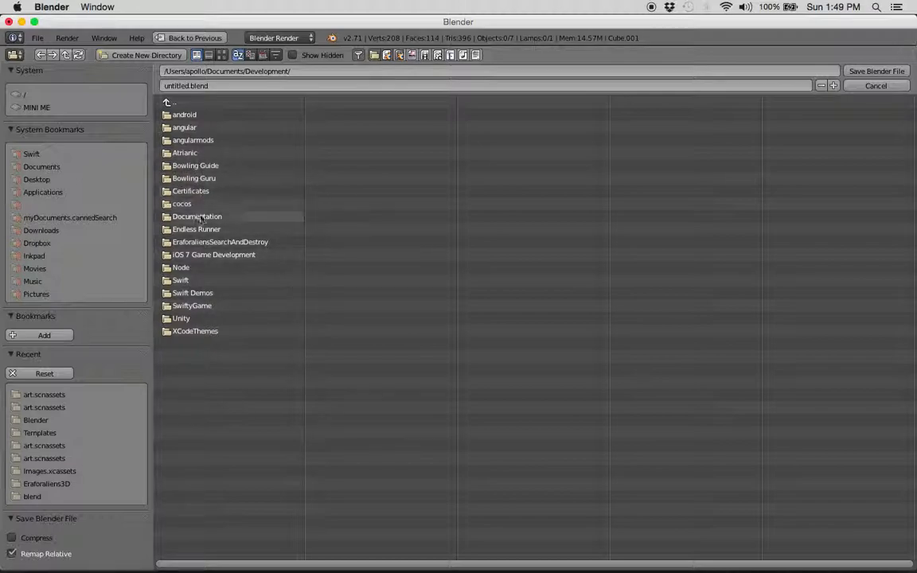
double_click(193, 293)
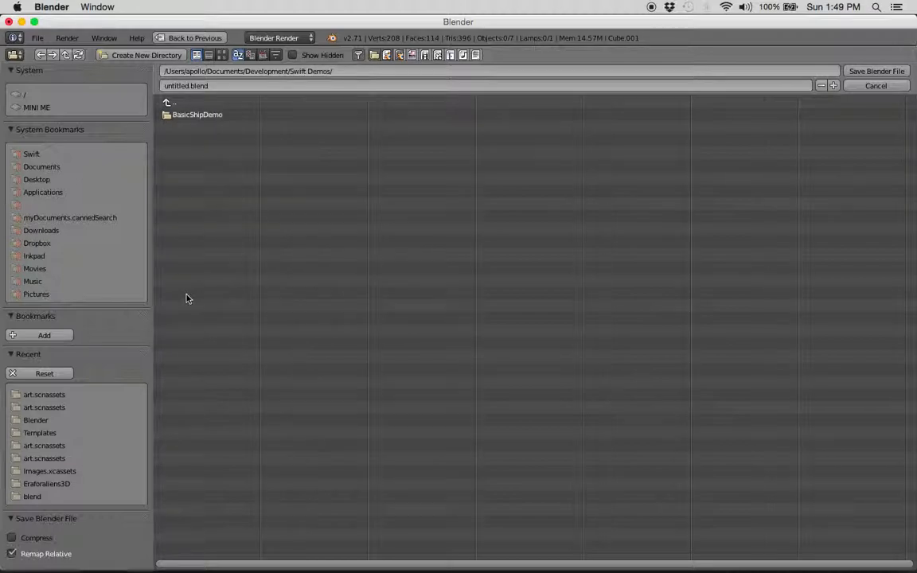
double_click(198, 113)
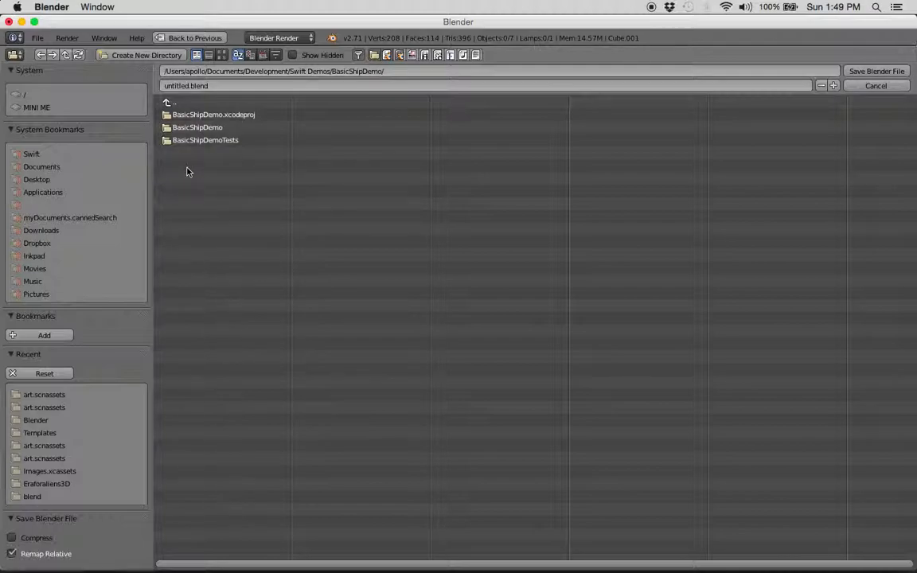
double_click(198, 127)
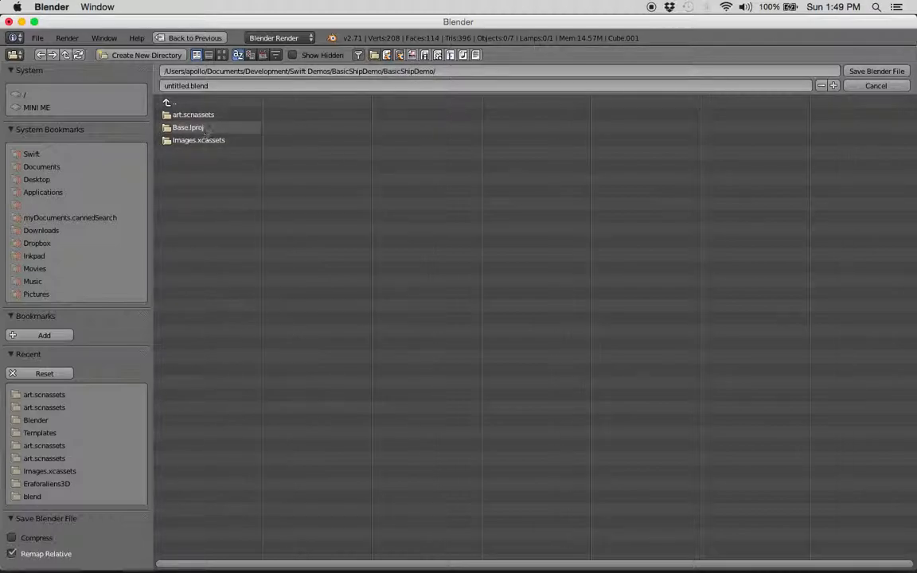
double_click(193, 114)
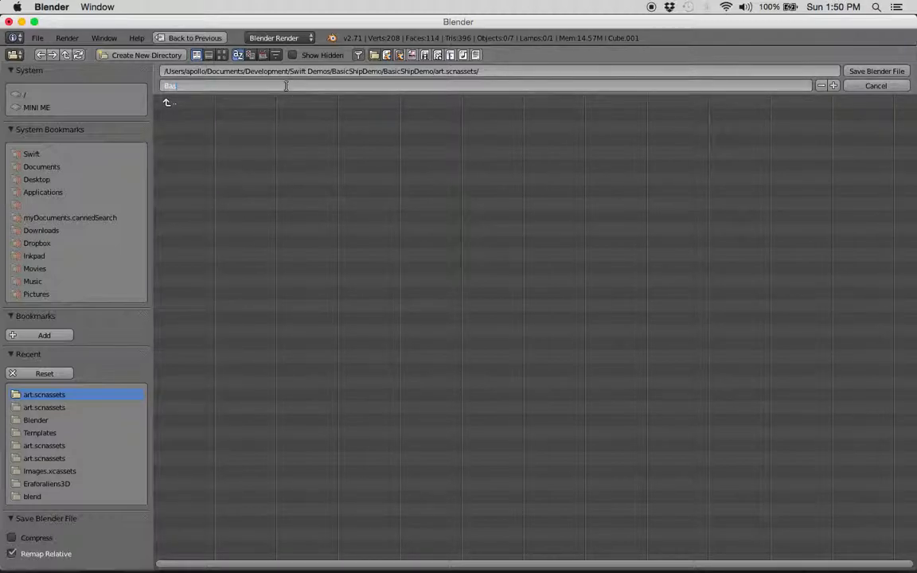
type("BasicShip")
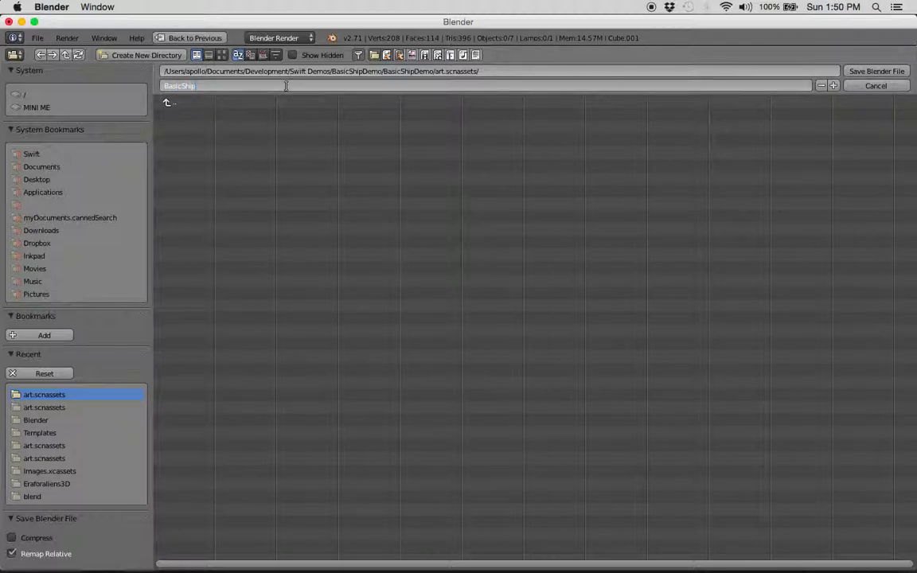